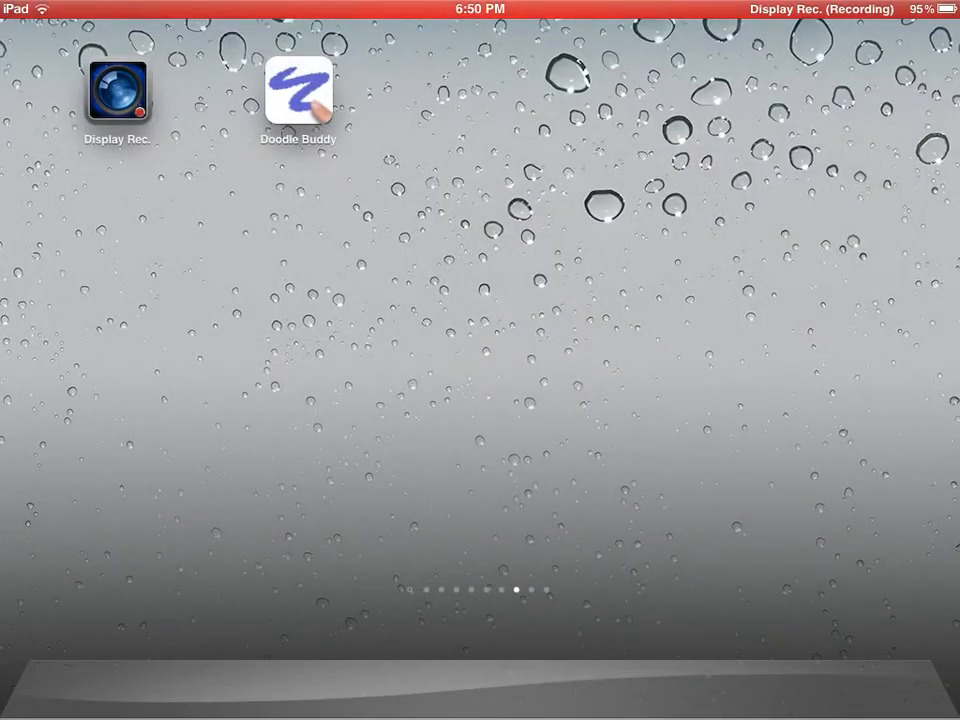
- Launch Doodle Buddy, showing the old respiratory doodle and the clear prompt
{"action": "left_click", "coordinate": [298, 90]}
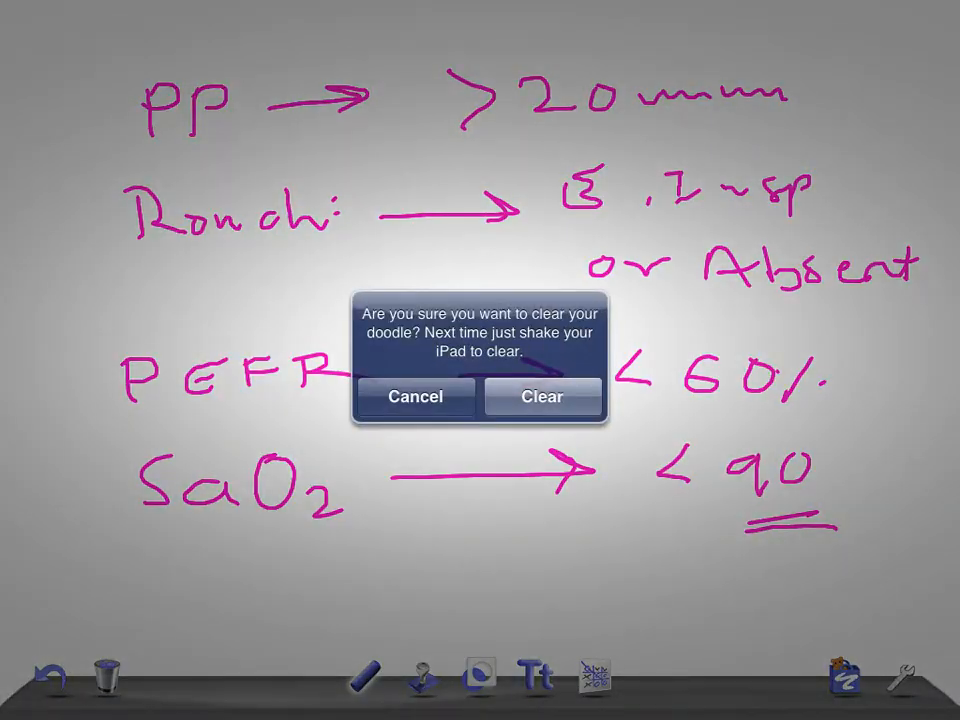
- Confirm clearing the old doodle and write the pink 'Acute Abdomen' heading
{"action": "left_click", "coordinate": [542, 396]}
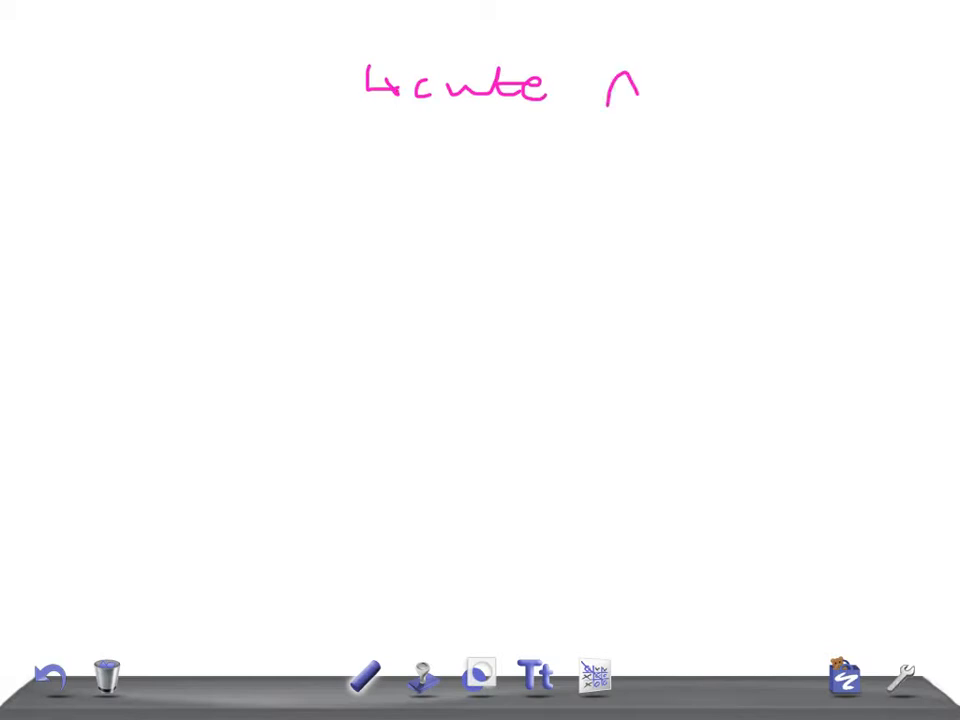
{"action": "left_click_drag", "start_coordinate": [620, 90], "coordinate": [740, 90]}
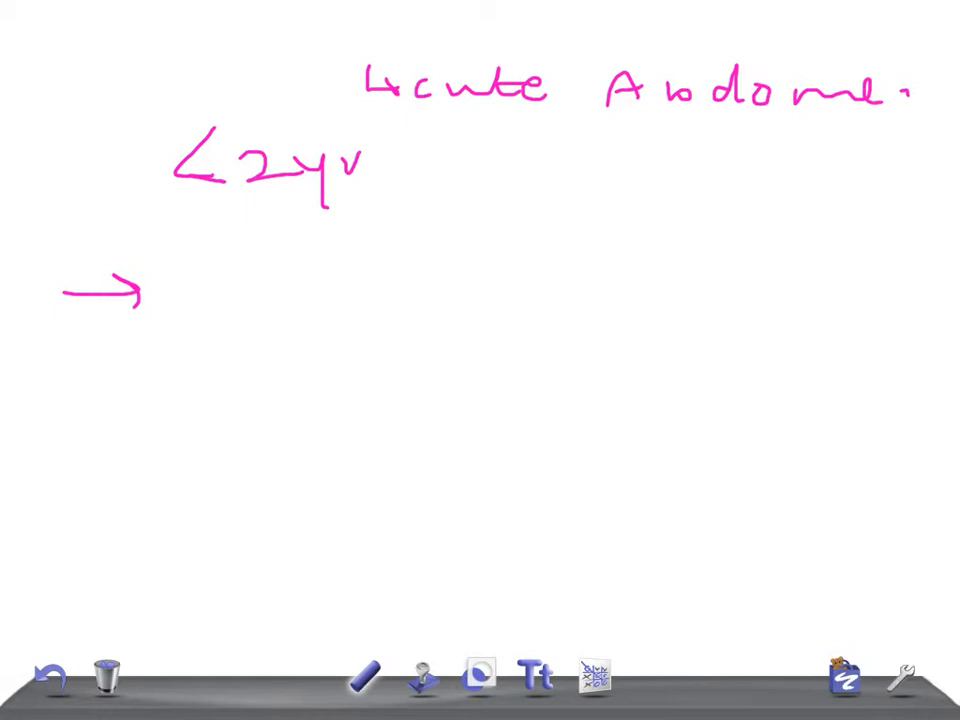
- Write Malro, GE and Volvulus as the first arrowed causes under <2yr
{"action": "left_click_drag", "start_coordinate": [184, 270], "coordinate": [188, 290]}
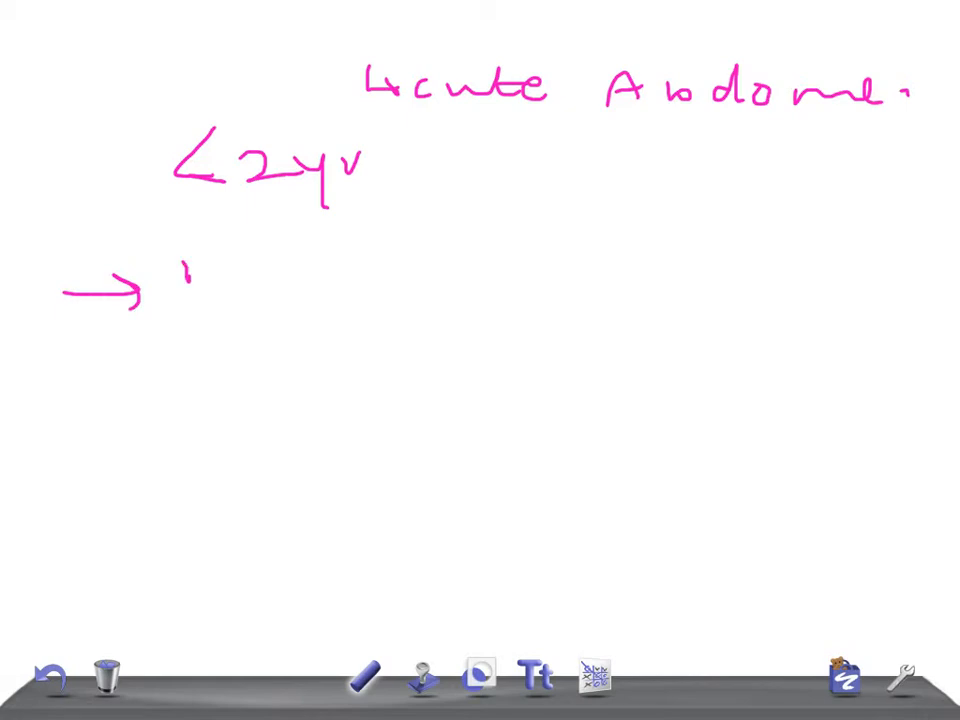
{"action": "left_click_drag", "start_coordinate": [180, 270], "coordinate": [370, 270]}
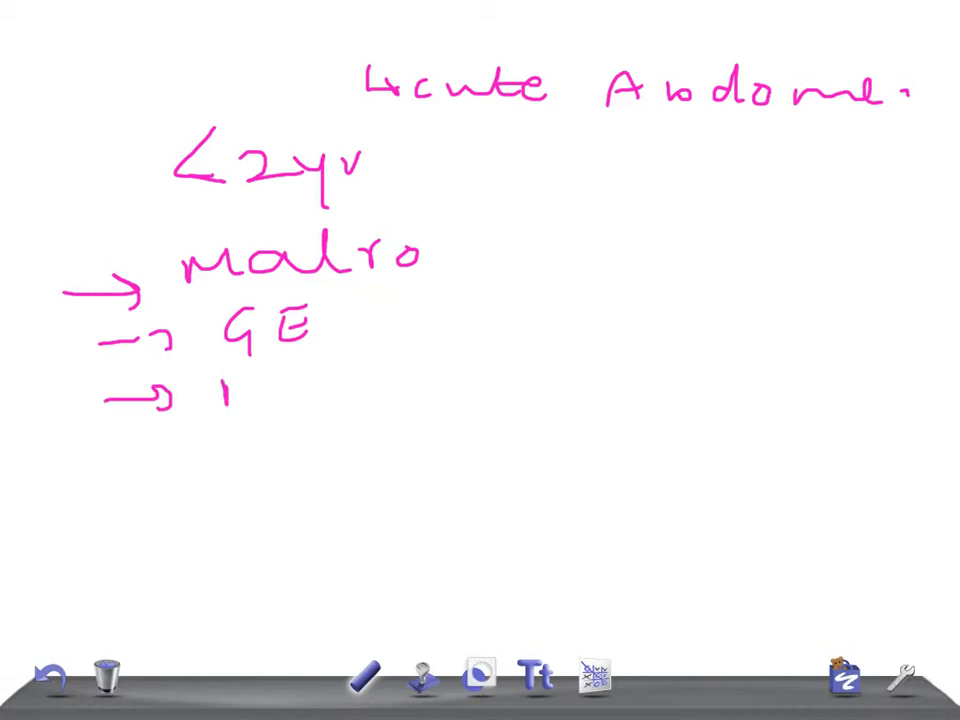
{"action": "left_click_drag", "start_coordinate": [216, 400], "coordinate": [390, 396]}
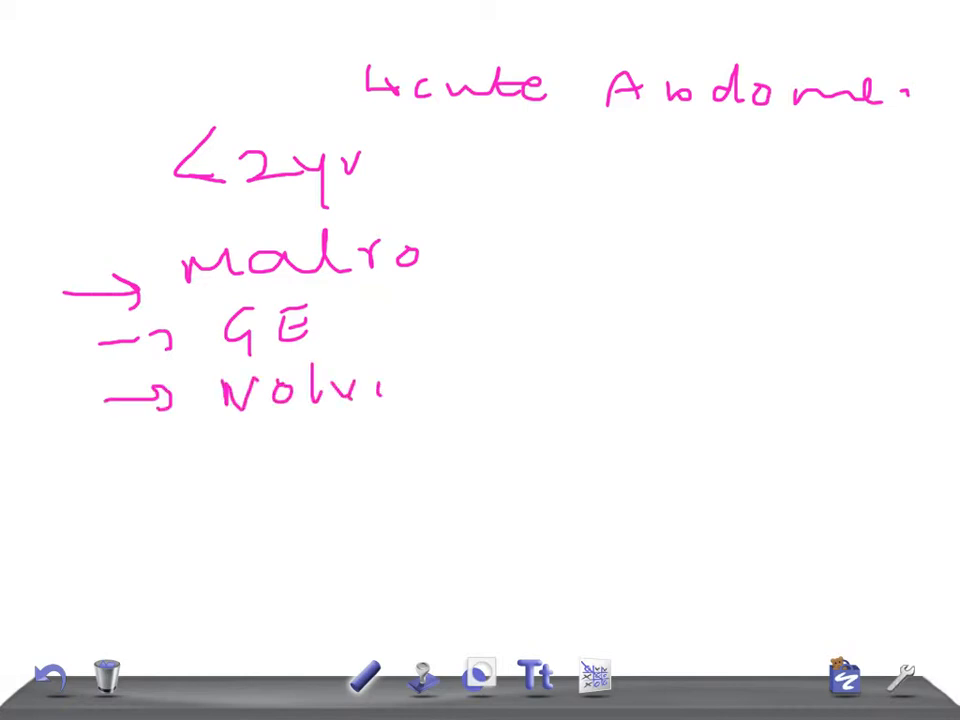
{"action": "left_click_drag", "start_coordinate": [380, 390], "coordinate": [490, 390]}
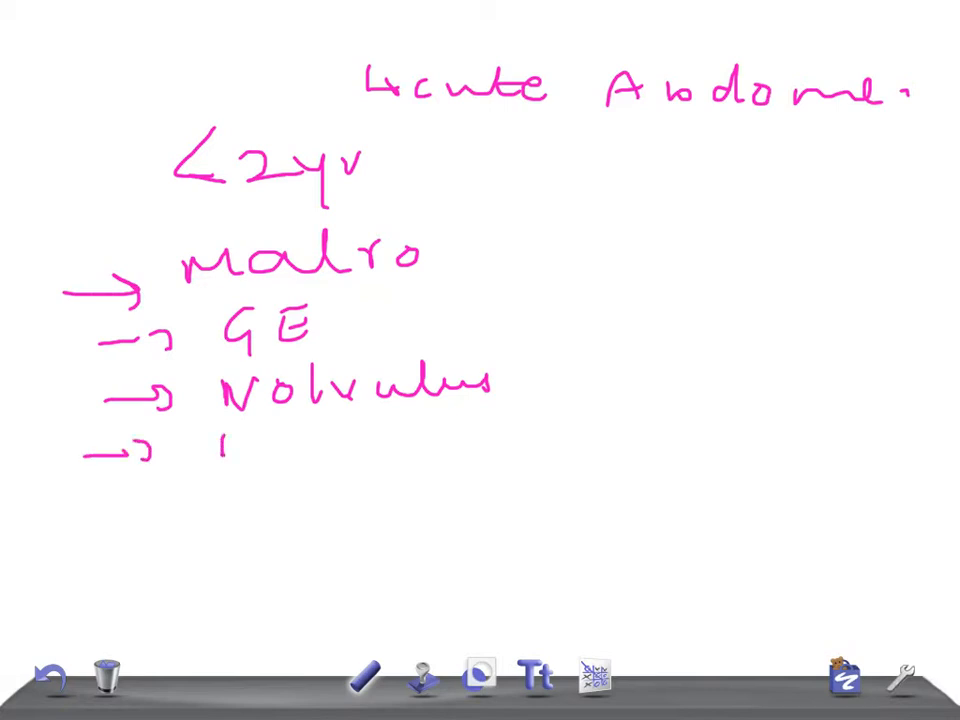
- Add Intu, IIH and App to the column, with NEC starting a second column
{"action": "left_click_drag", "start_coordinate": [210, 450], "coordinate": [380, 456]}
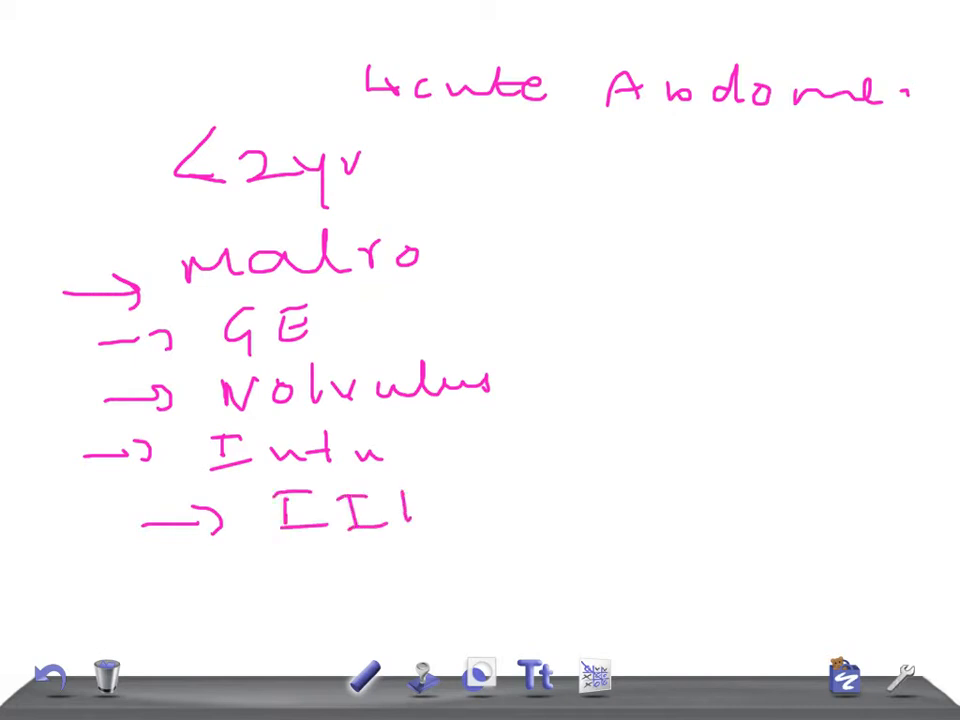
{"action": "left_click_drag", "start_coordinate": [400, 500], "coordinate": [430, 530]}
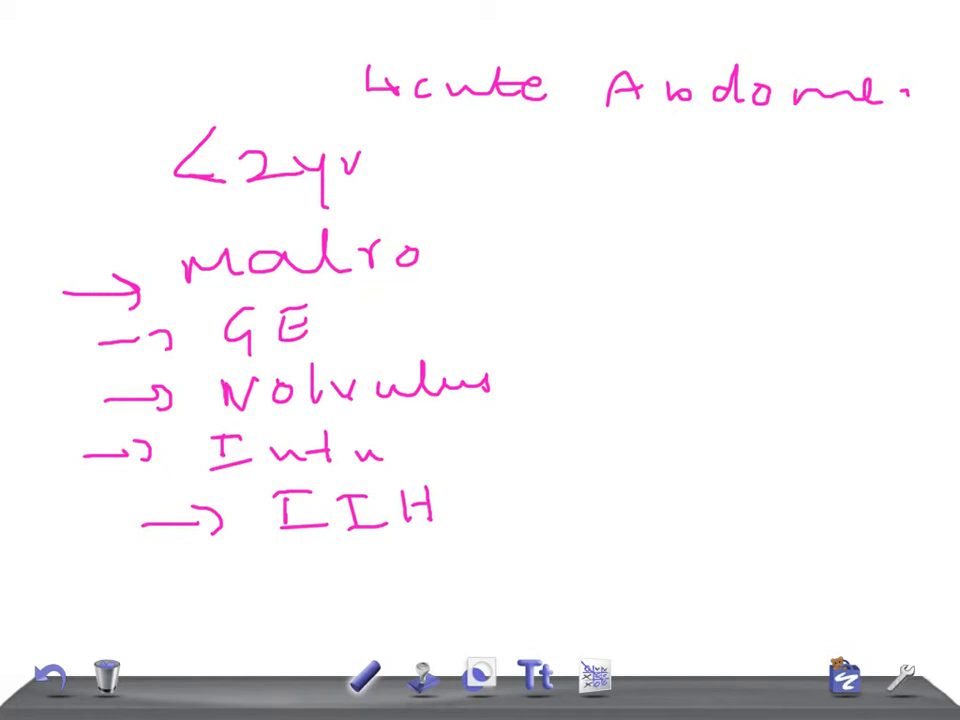
{"action": "left_click_drag", "start_coordinate": [140, 576], "coordinate": [216, 576]}
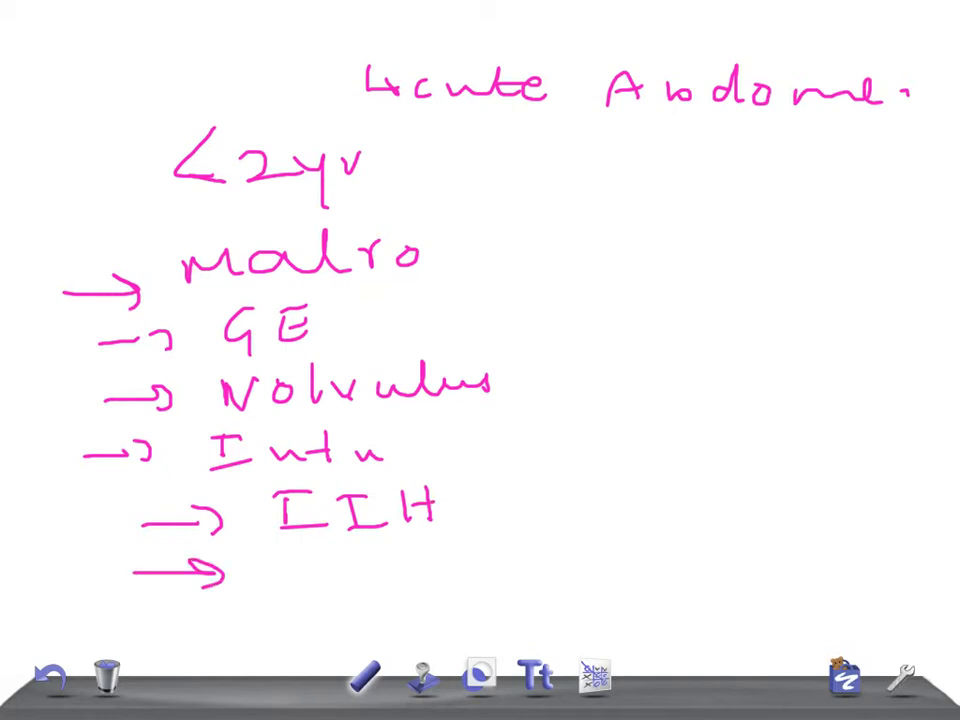
{"action": "type", "text": "A.P"}
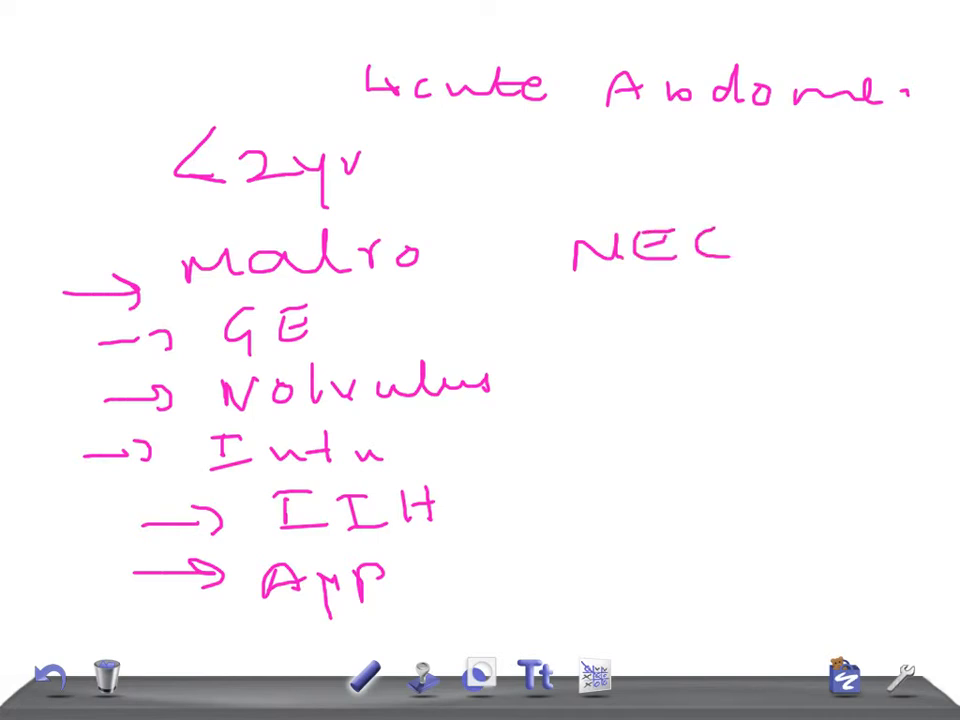
- Write pneumonia, UTI and hepatitis under NEC, with a dash before UTI
{"action": "left_click_drag", "start_coordinate": [584, 310], "coordinate": [584, 344]}
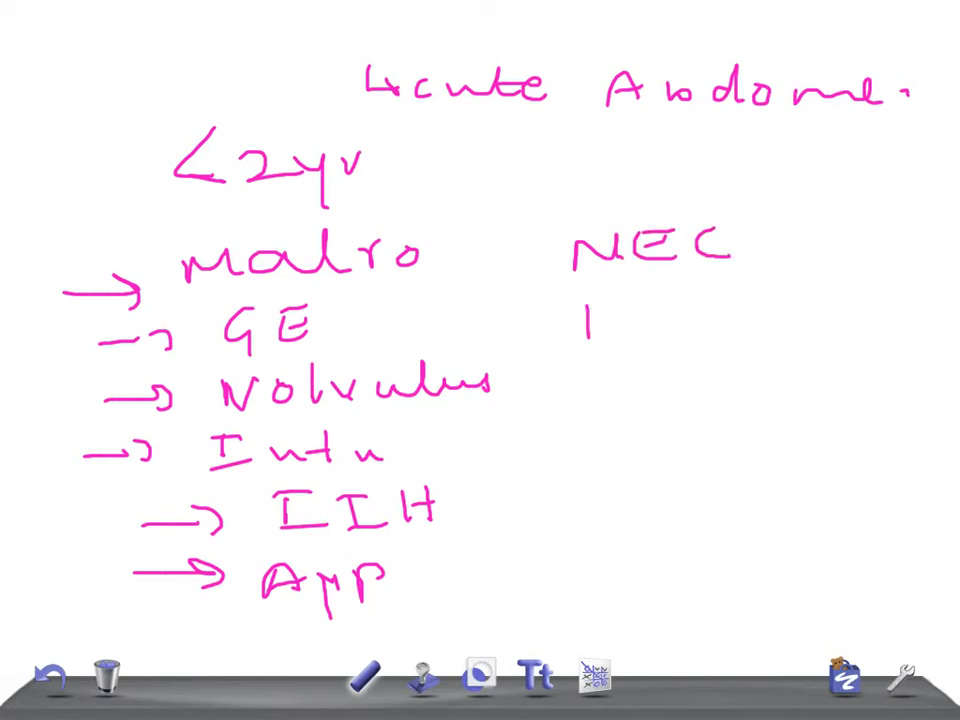
{"action": "left_click_drag", "start_coordinate": [590, 330], "coordinate": [790, 330]}
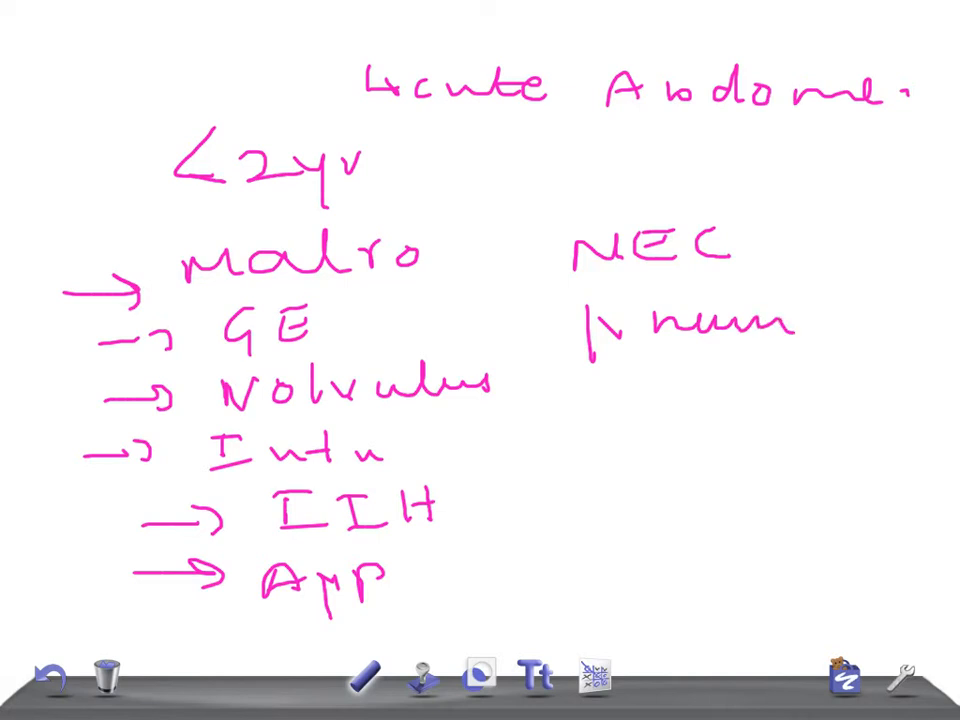
{"action": "left_click_drag", "start_coordinate": [800, 324], "coordinate": [876, 320]}
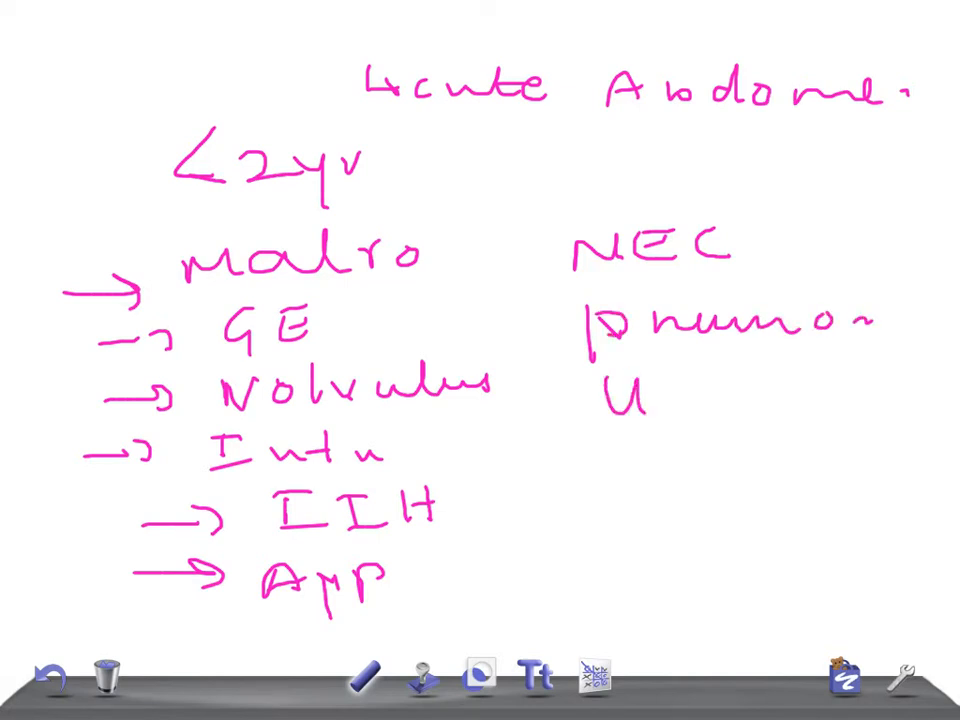
{"action": "left_click_drag", "start_coordinate": [660, 400], "coordinate": [740, 400]}
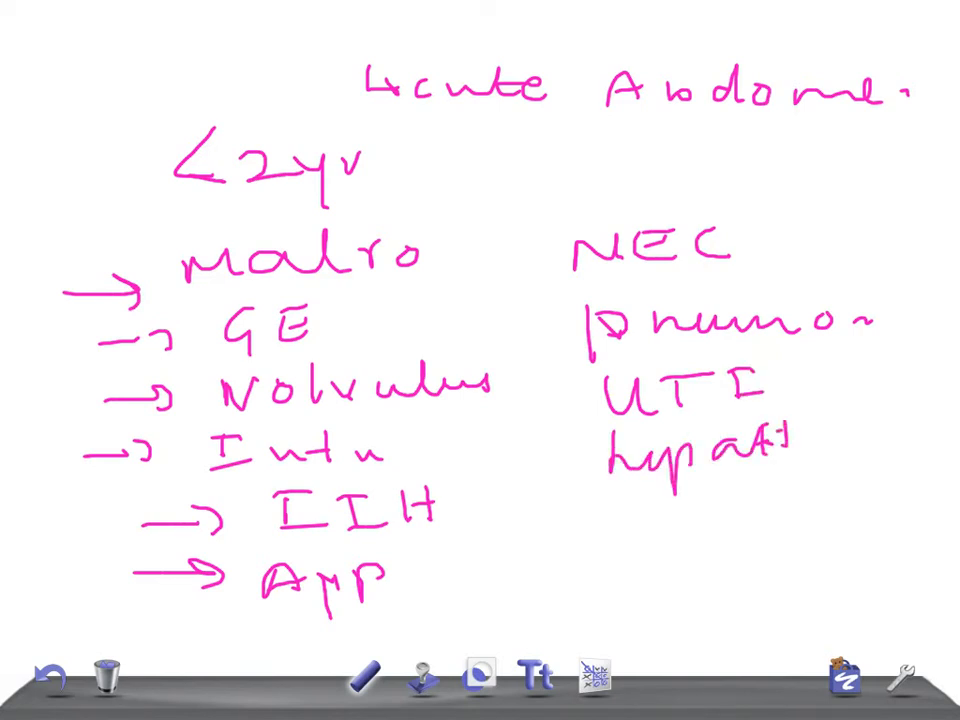
{"action": "left_click_drag", "start_coordinate": [578, 404], "coordinate": [598, 404]}
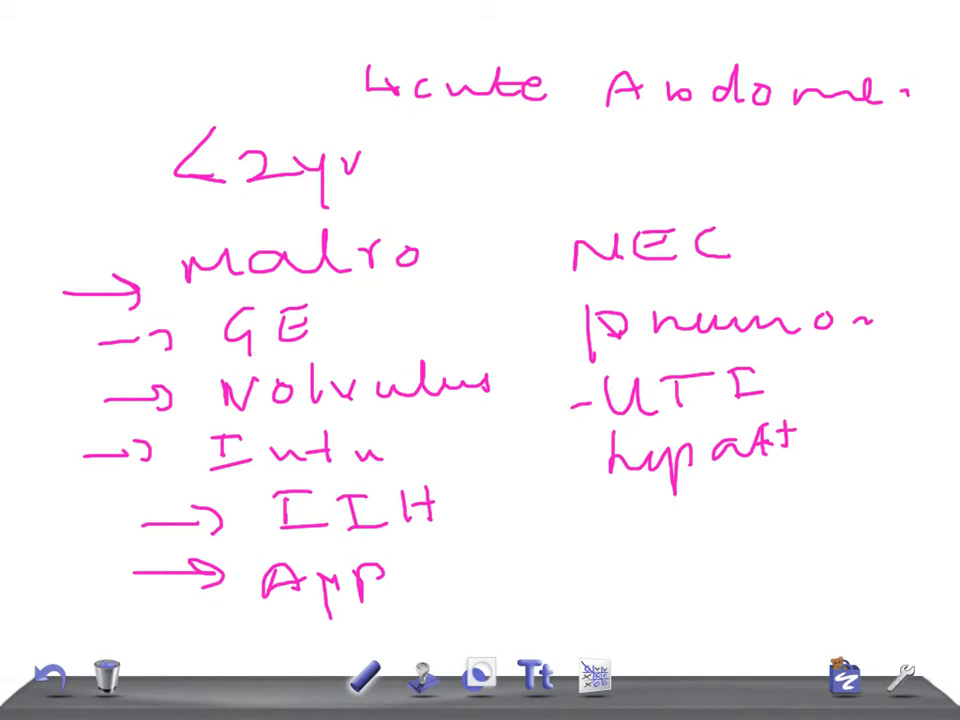